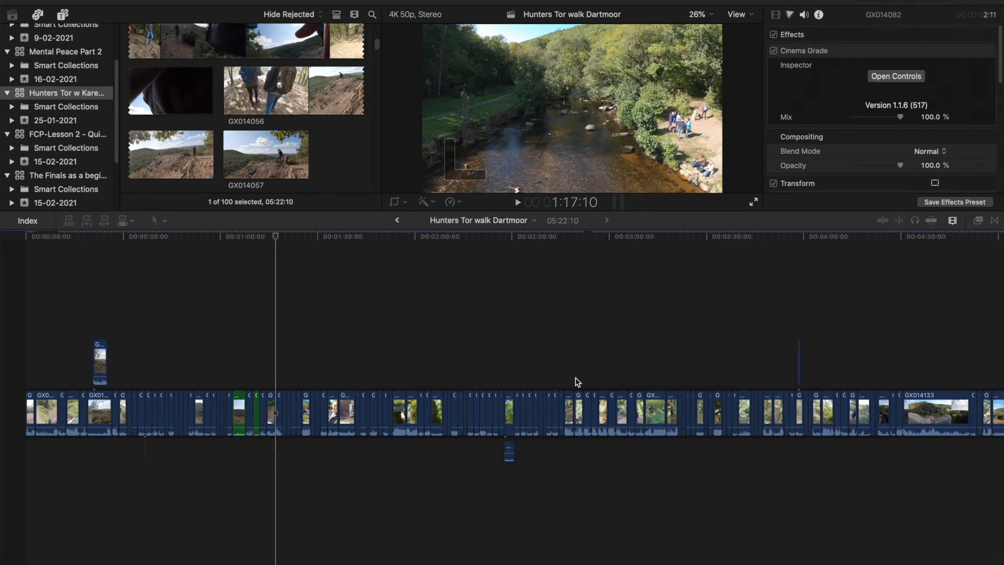
mouse_move(359, 341)
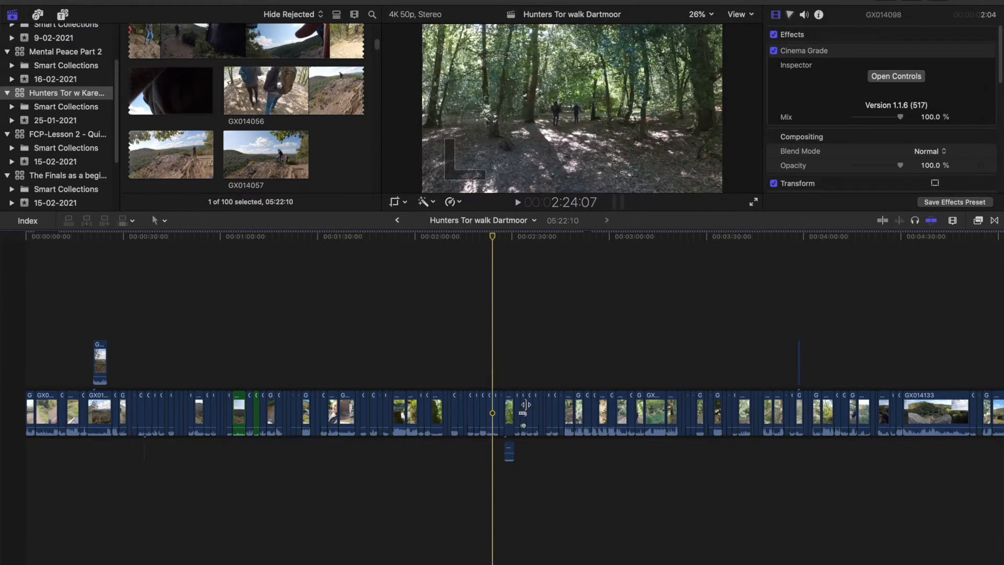
Inspect several timeline clips' effects, then select all 135 clips in the Hunters Tor timeline.
click(386, 413)
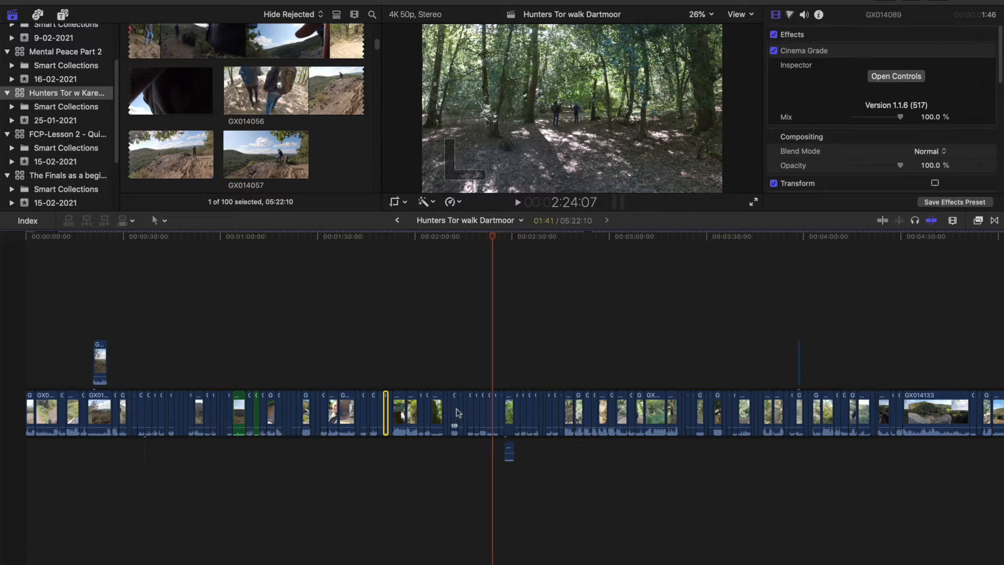
click(446, 414)
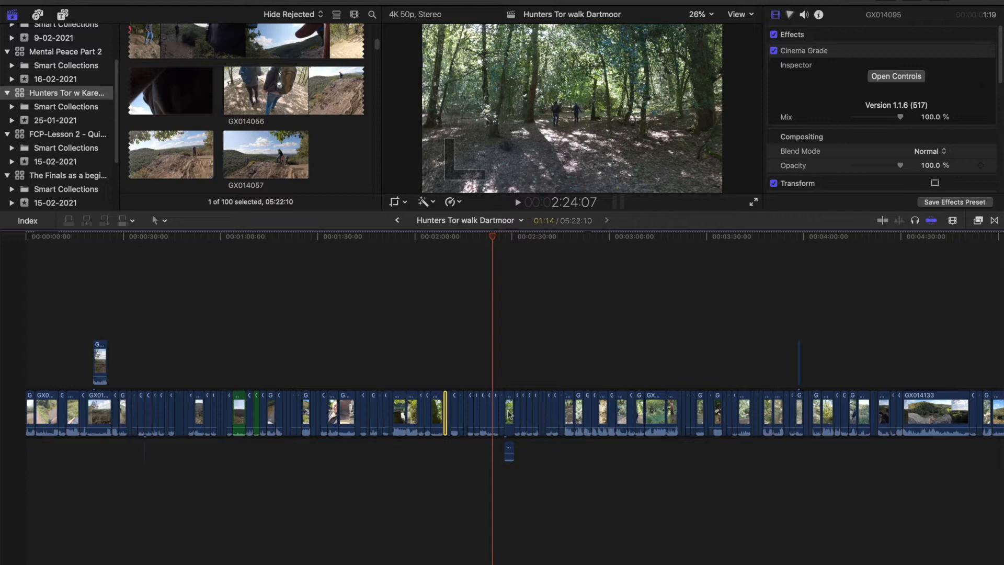
click(552, 413)
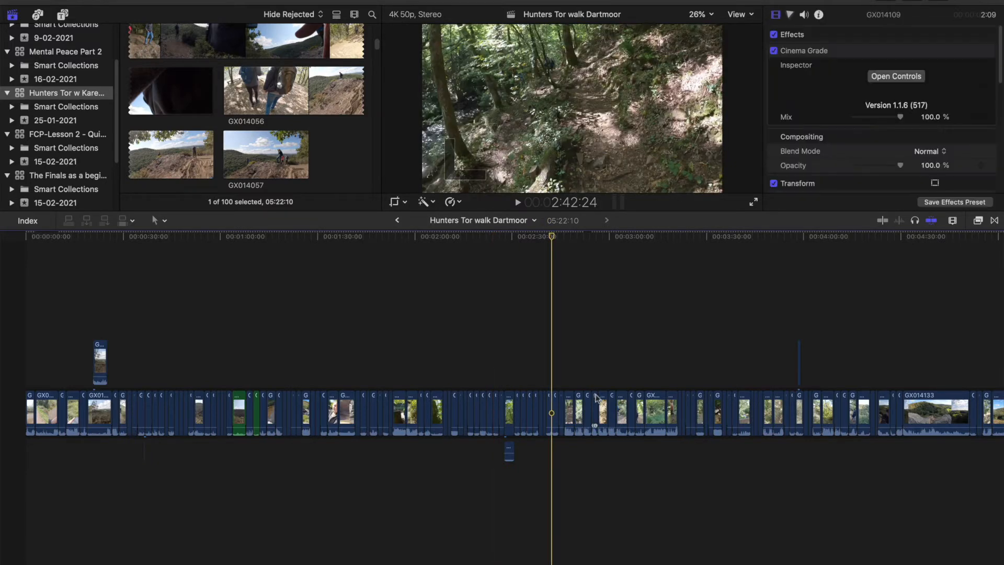
click(594, 413)
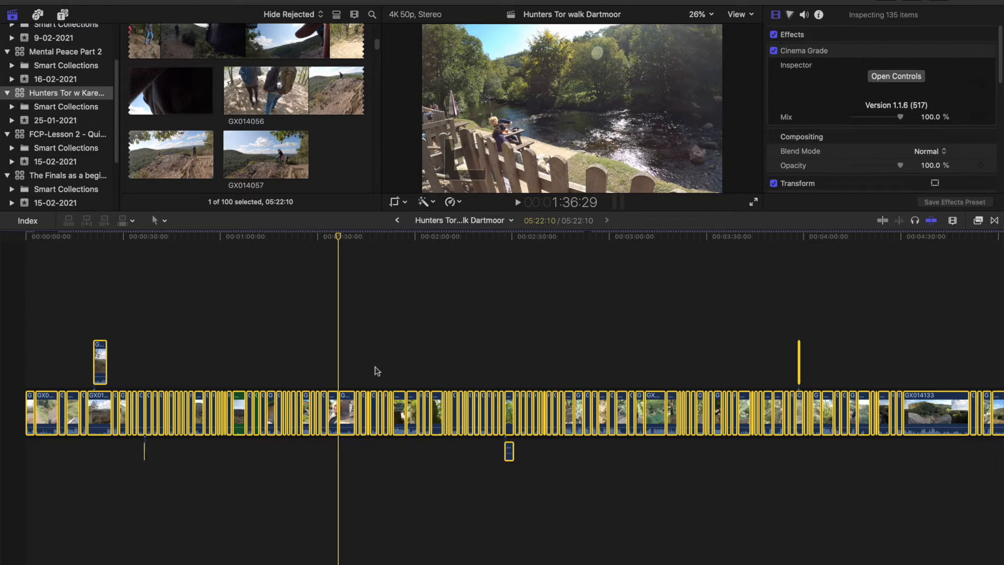
mouse_move(356, 374)
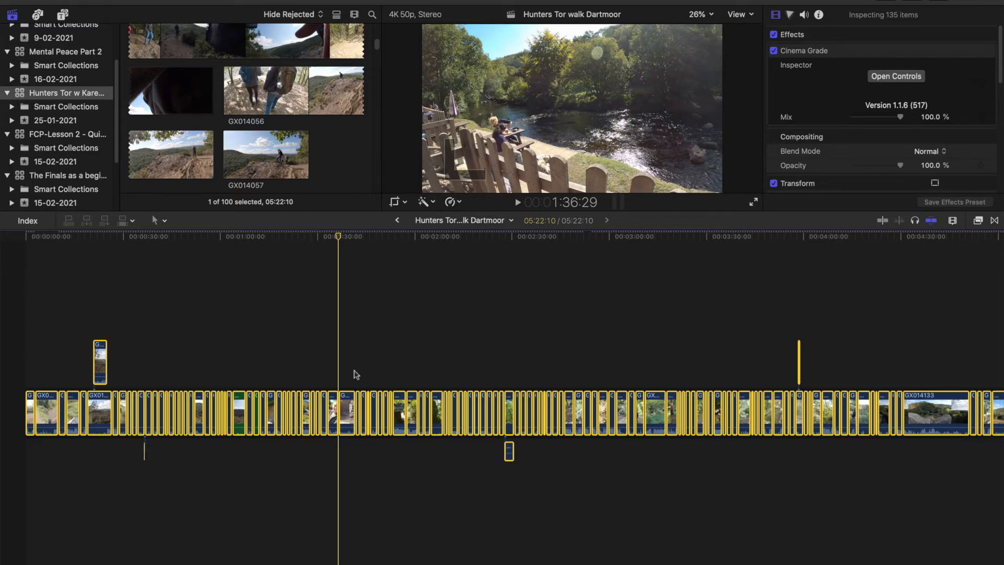
click(309, 235)
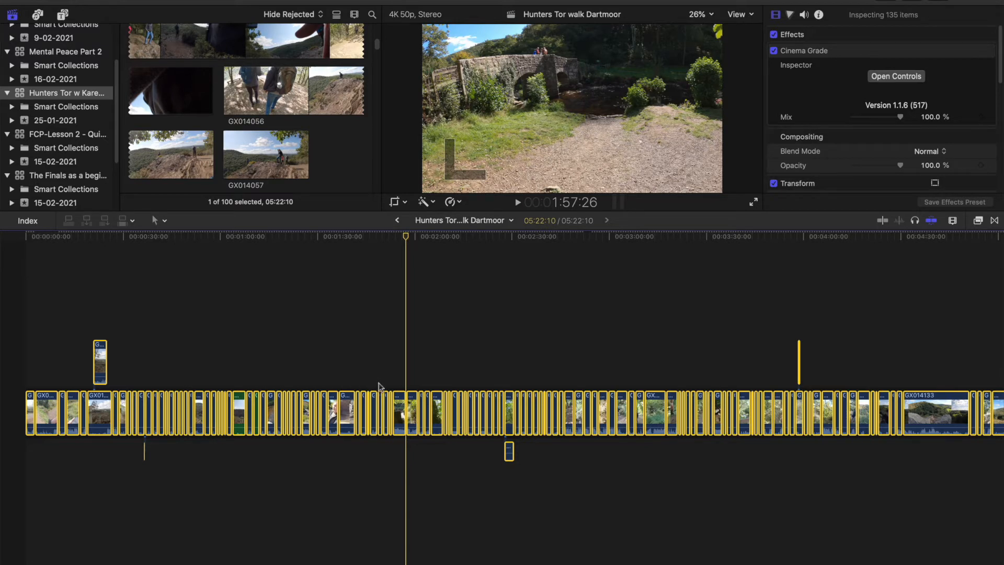
Remove all effects, stripping Cinema Grade from the 135 selected clips.
key(cmd)
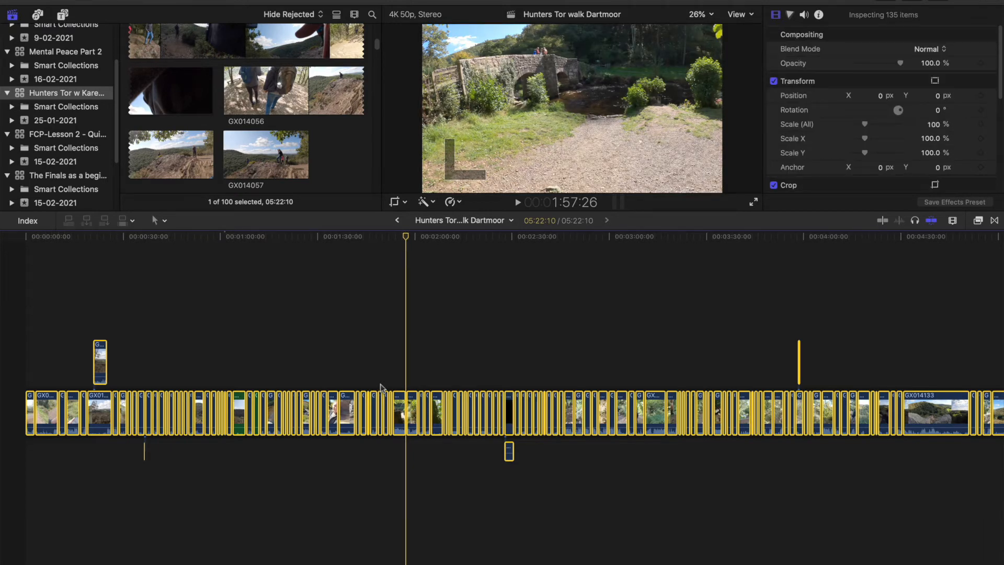
mouse_move(522, 341)
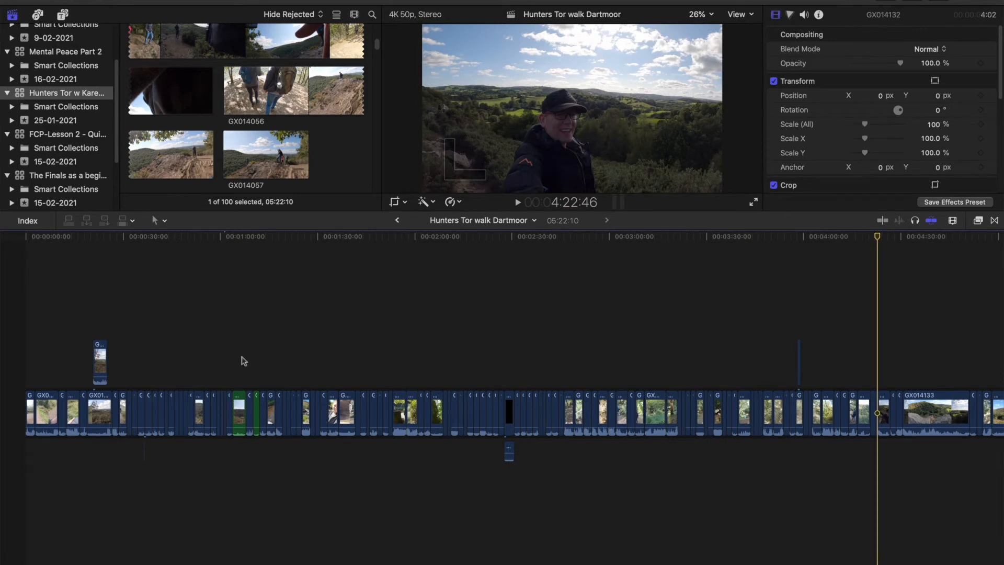
mouse_move(179, 374)
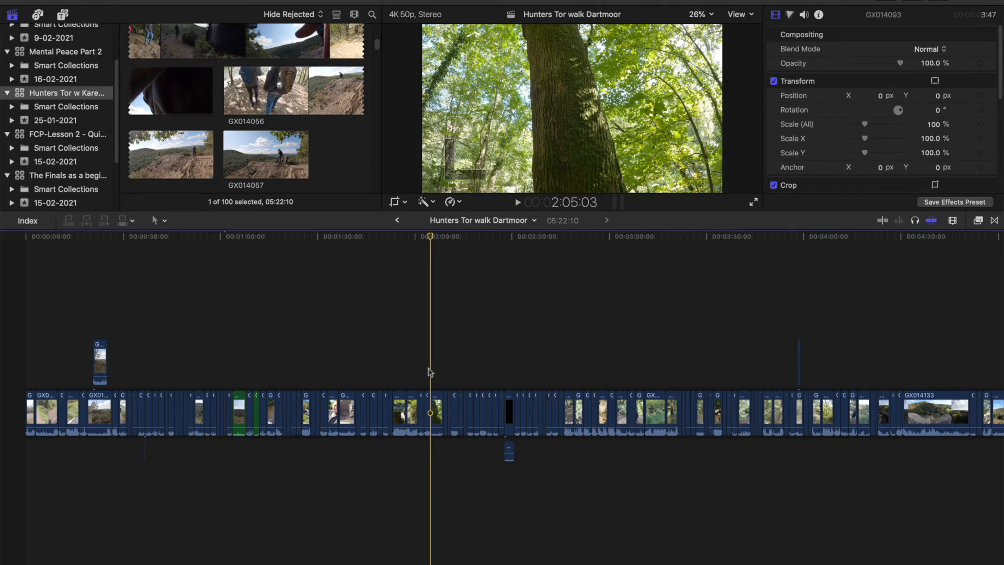
mouse_move(458, 373)
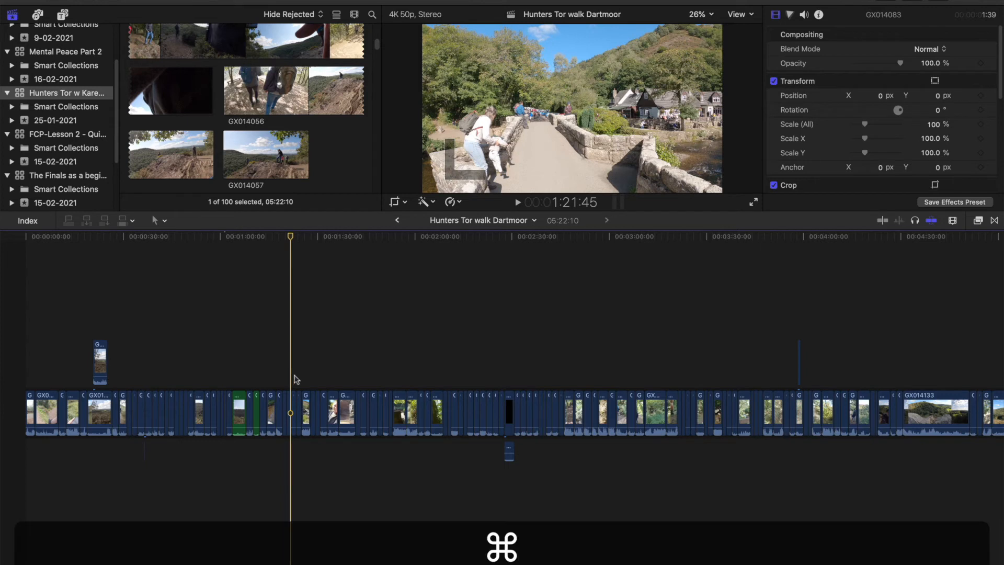
Select all 134 timeline clips again with Command-A.
key(cmd+a)
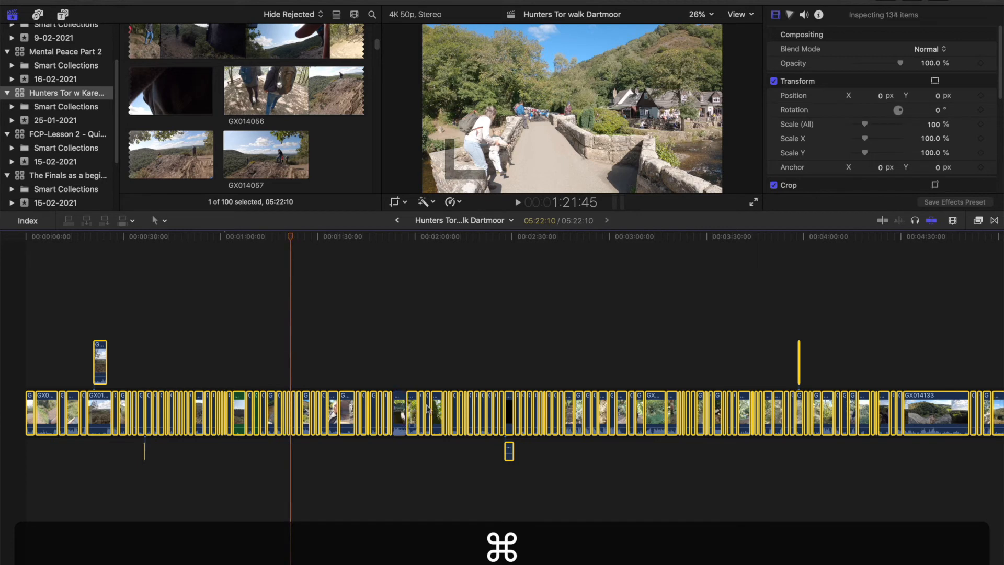
mouse_move(481, 408)
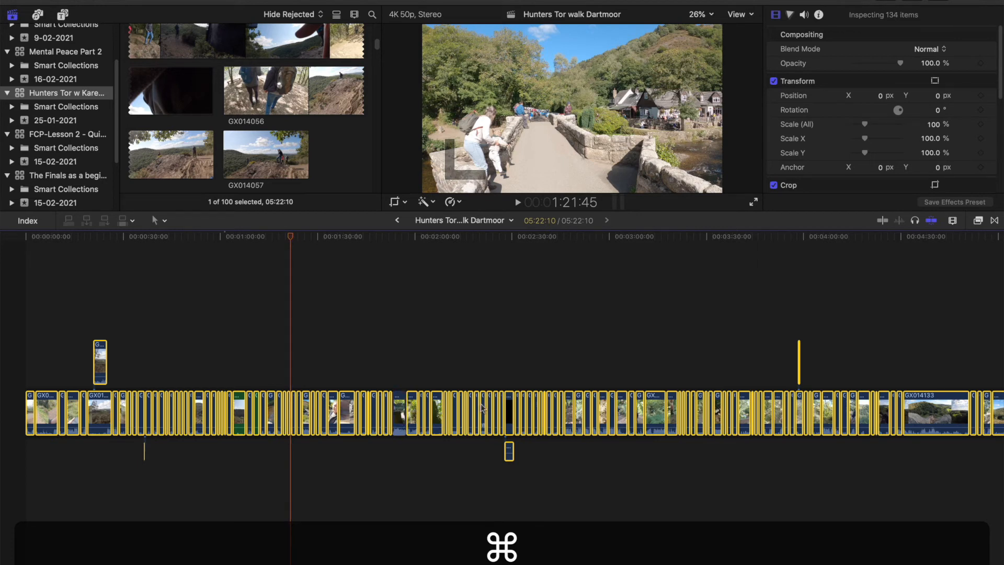